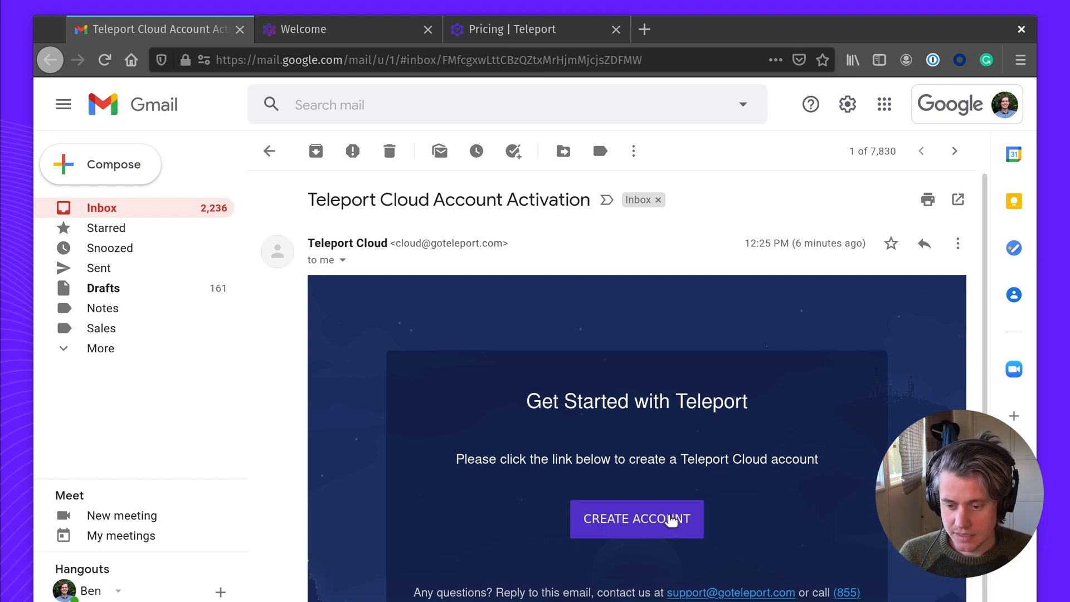
Step: Follow the CREATE ACCOUNT link in the Teleport Cloud activation email
click(637, 518)
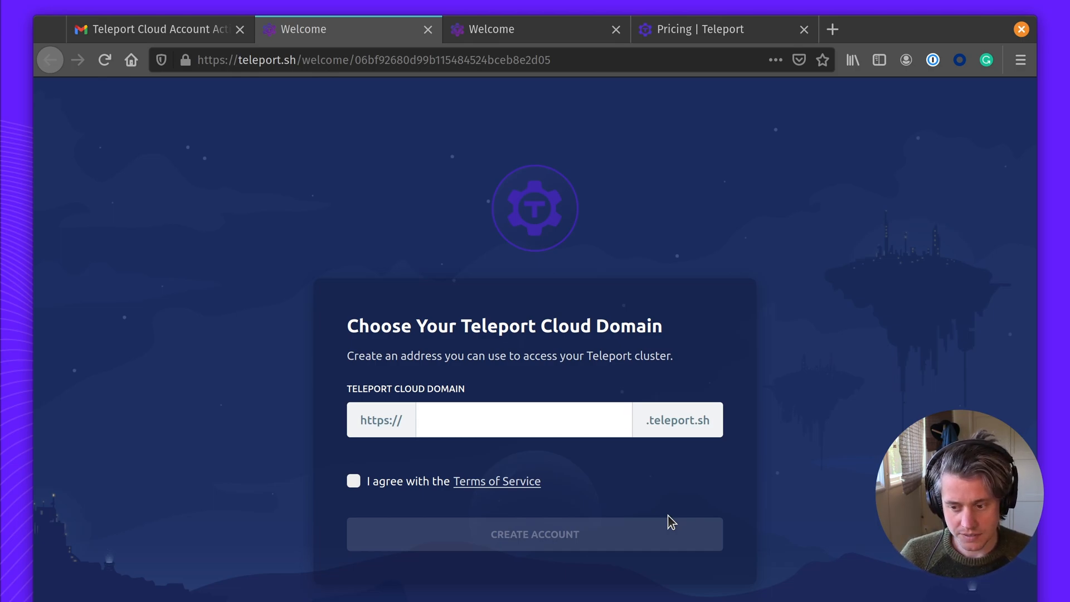
Step: Enter acme-demo as the cloud domain, accept the Terms of Service and create the account
click(524, 420)
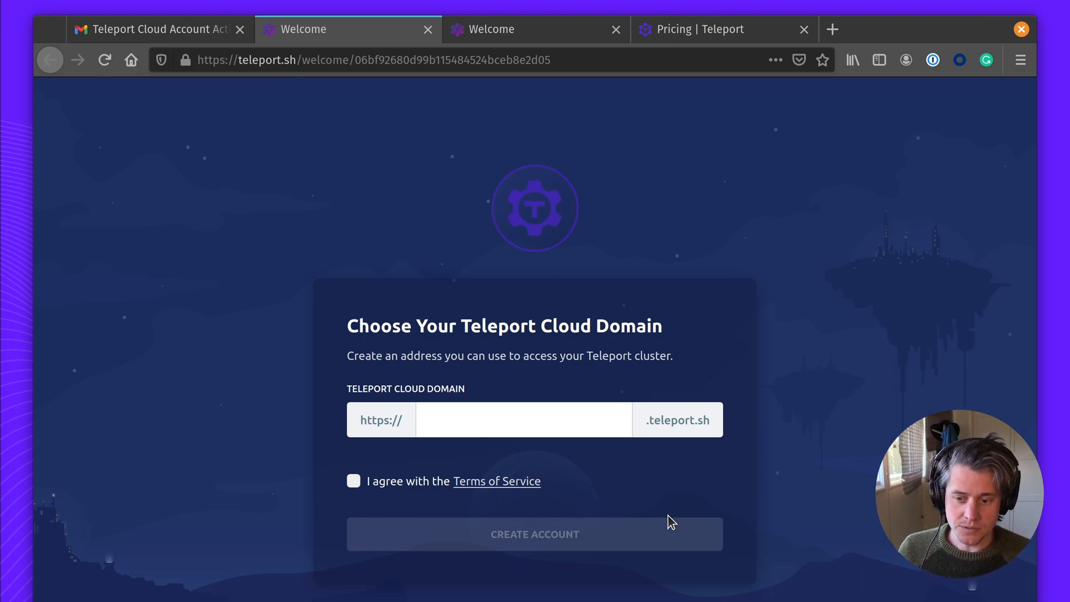
text(a)
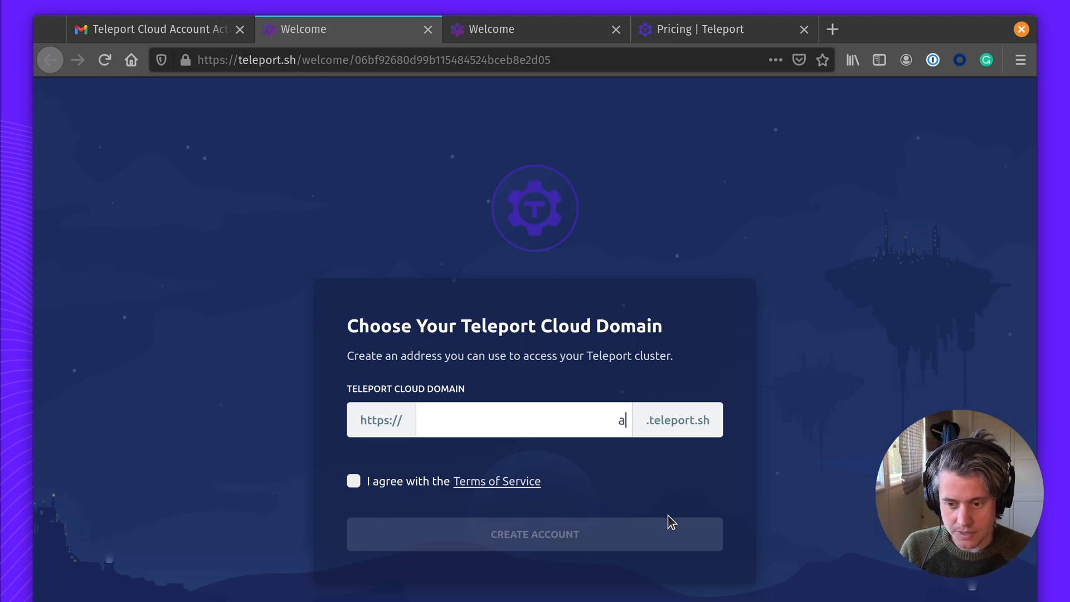
text(cme-demo)
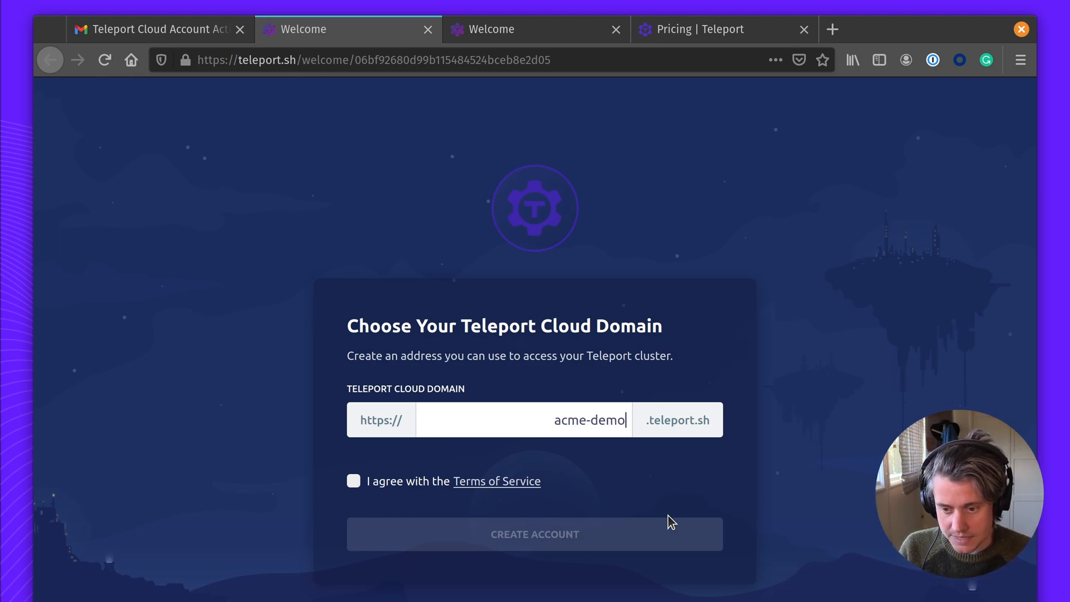
text(-te)
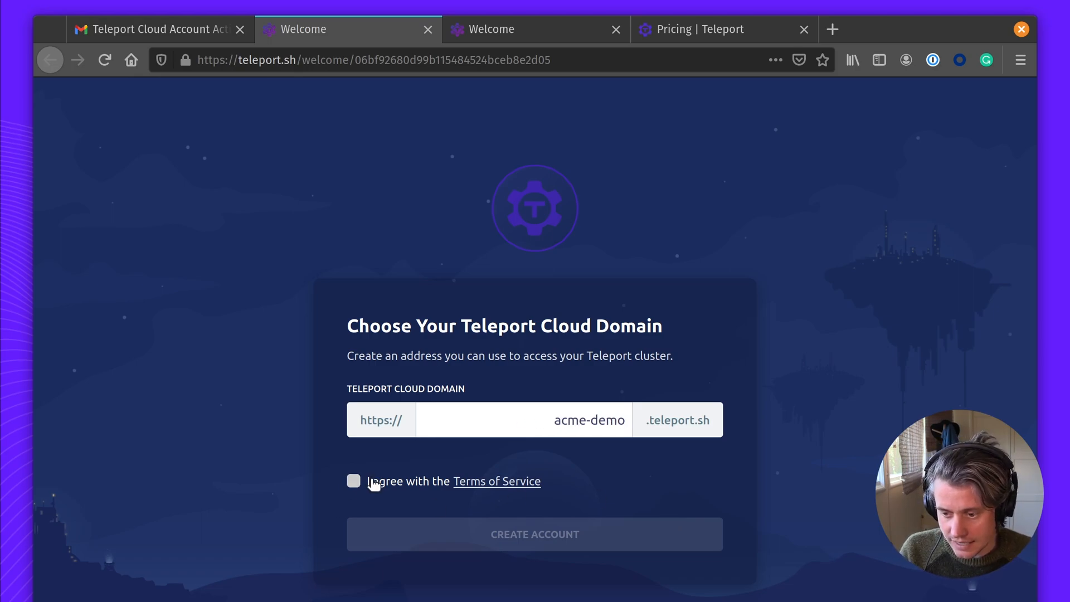
click(353, 481)
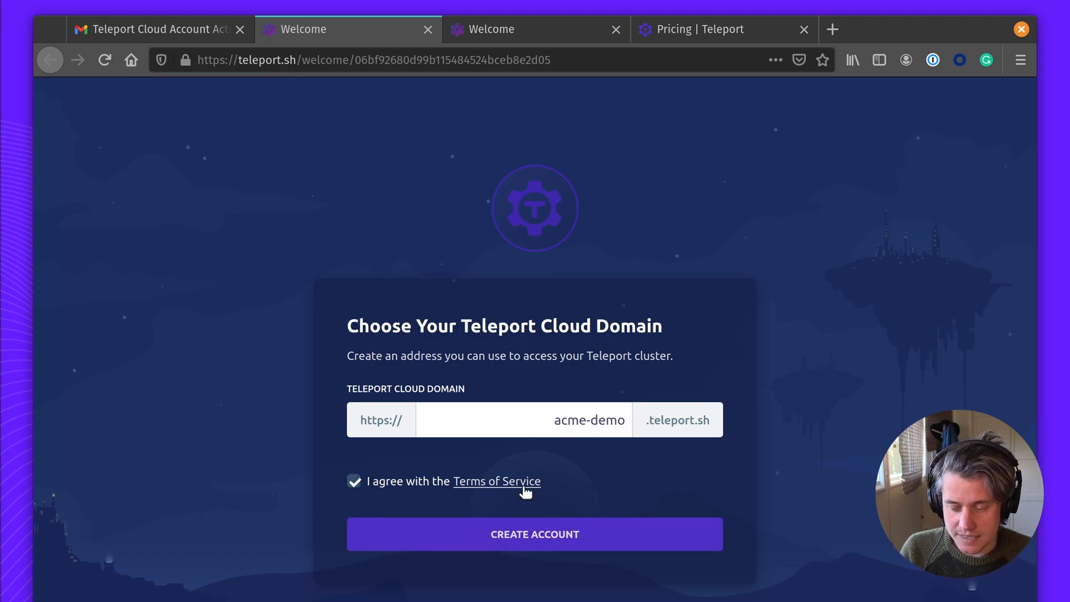
click(534, 534)
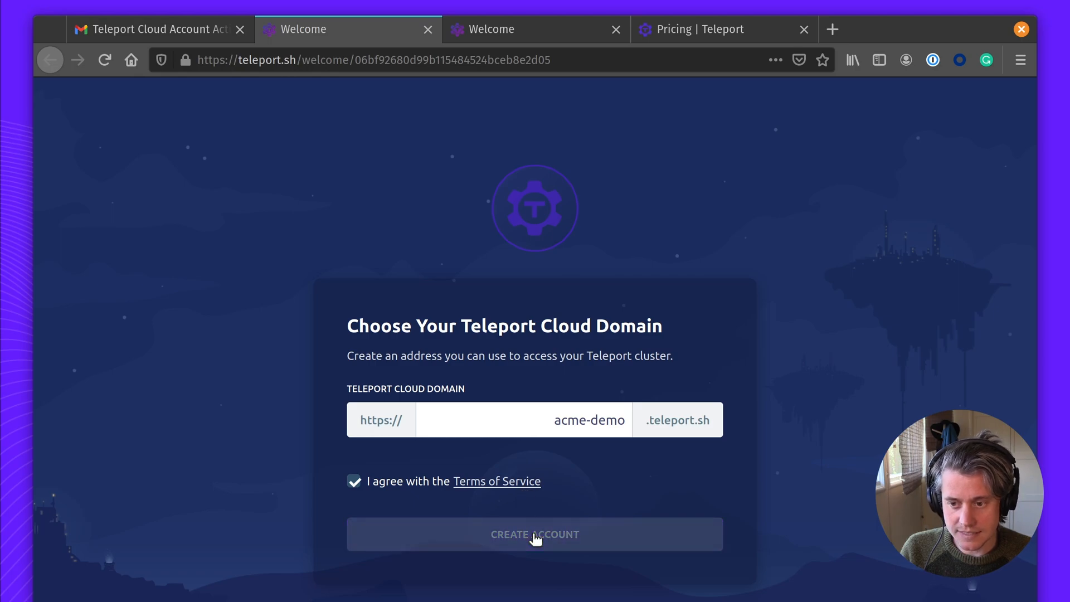
Step: Wait on the status page until the Teleport Cloud cluster reports it is ready
click(533, 534)
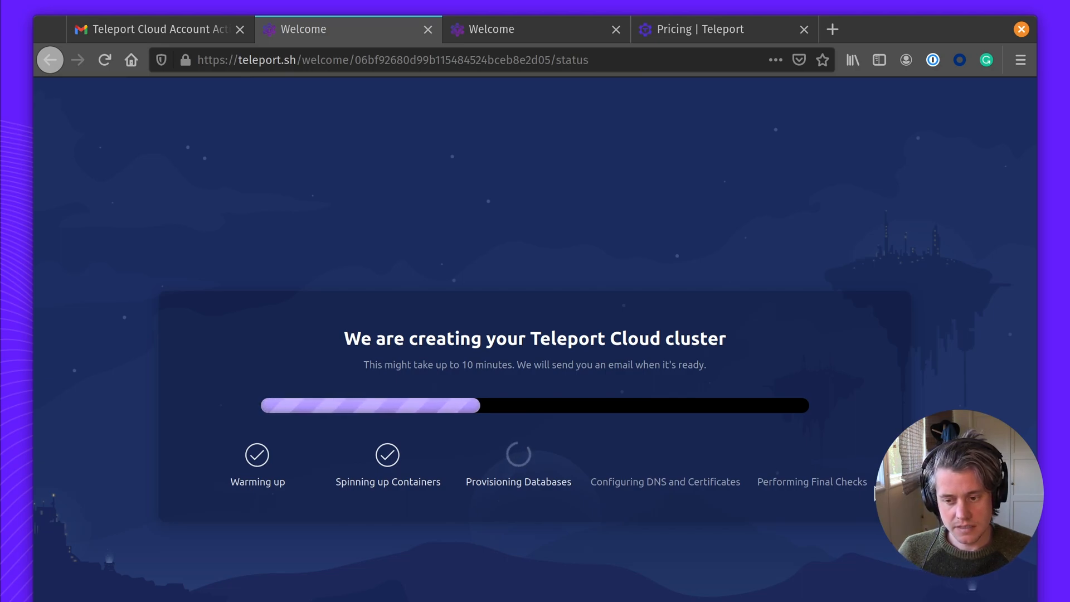
mouse_move(693, 360)
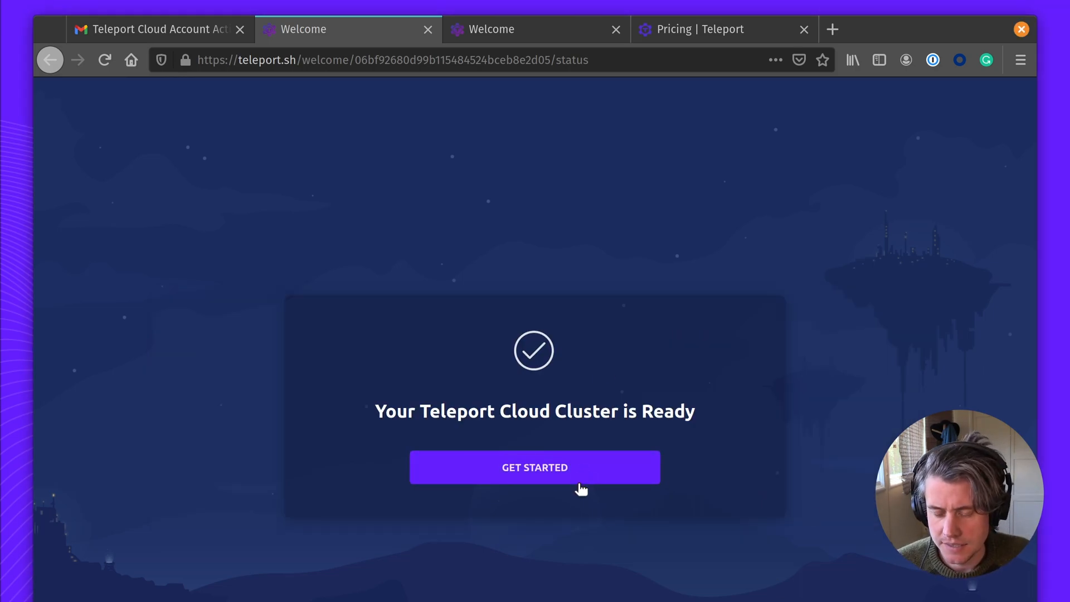
Step: Get started on the admin invite and enter the password and its confirmation
click(534, 467)
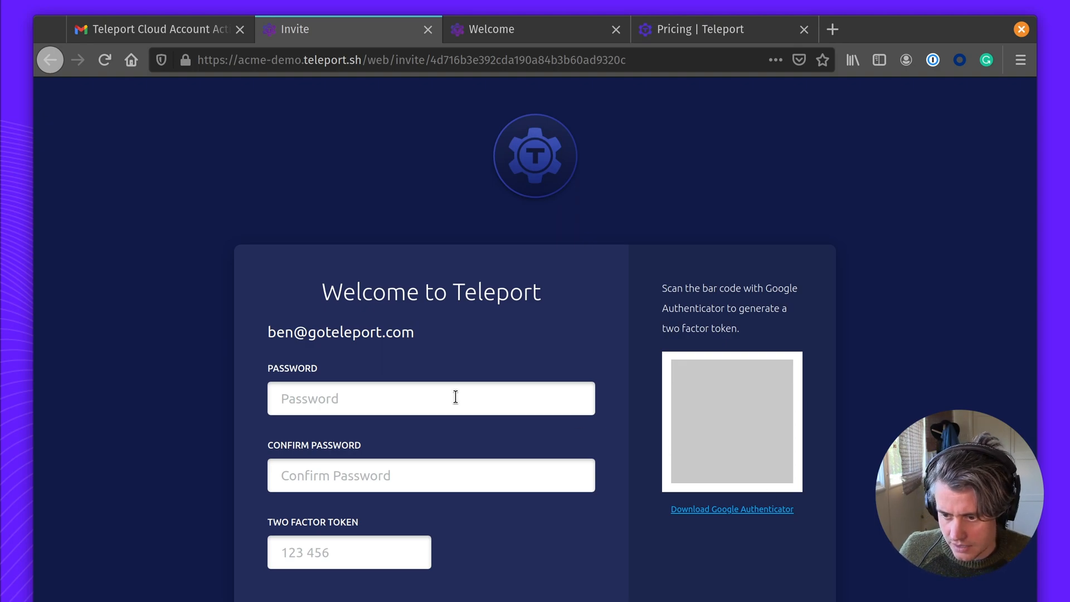
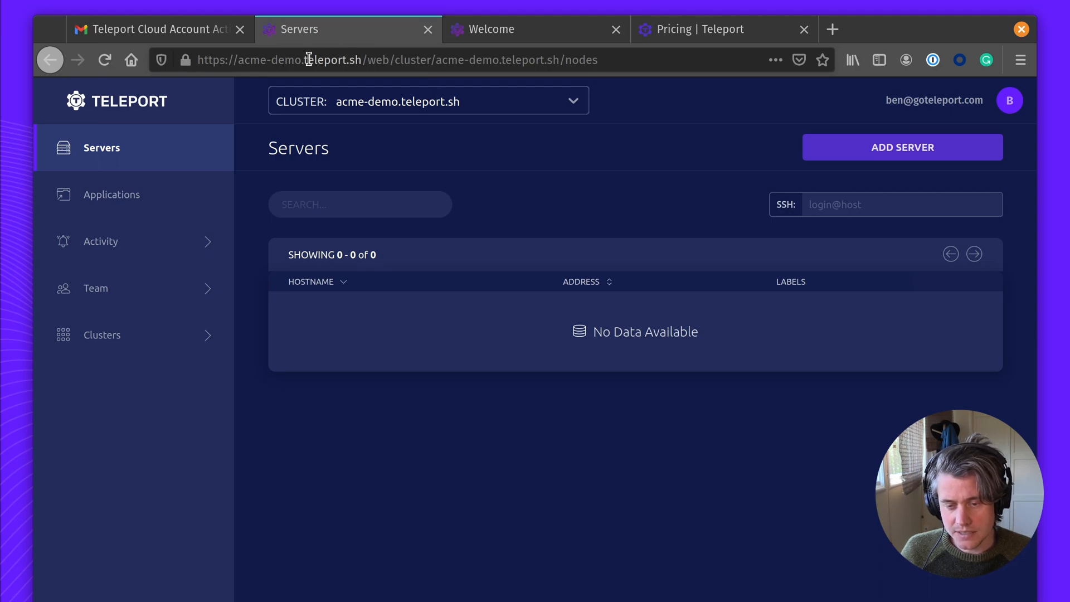
mouse_move(311, 242)
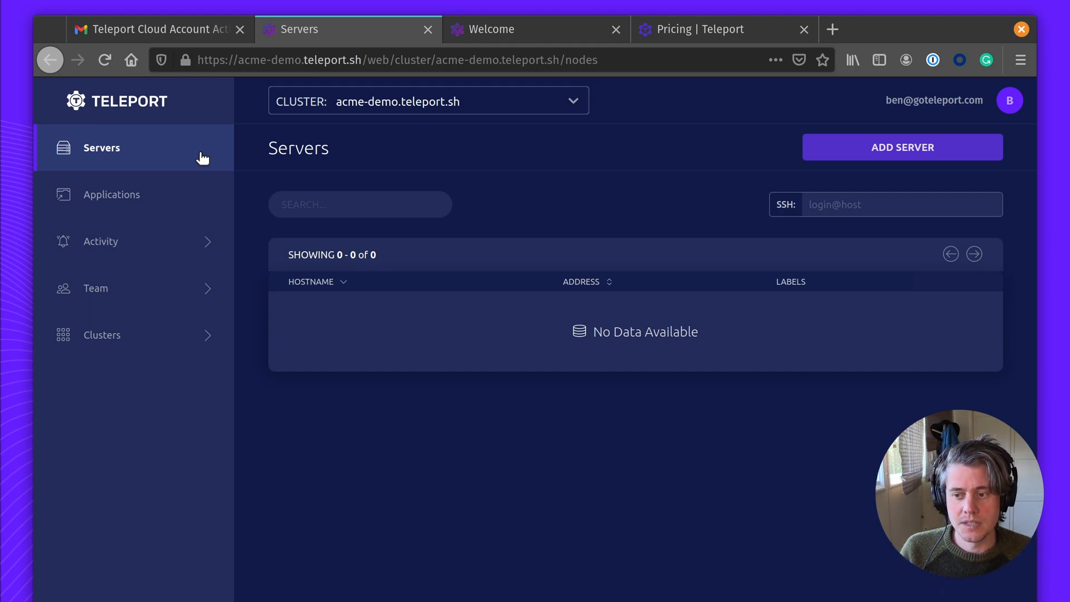
mouse_move(234, 148)
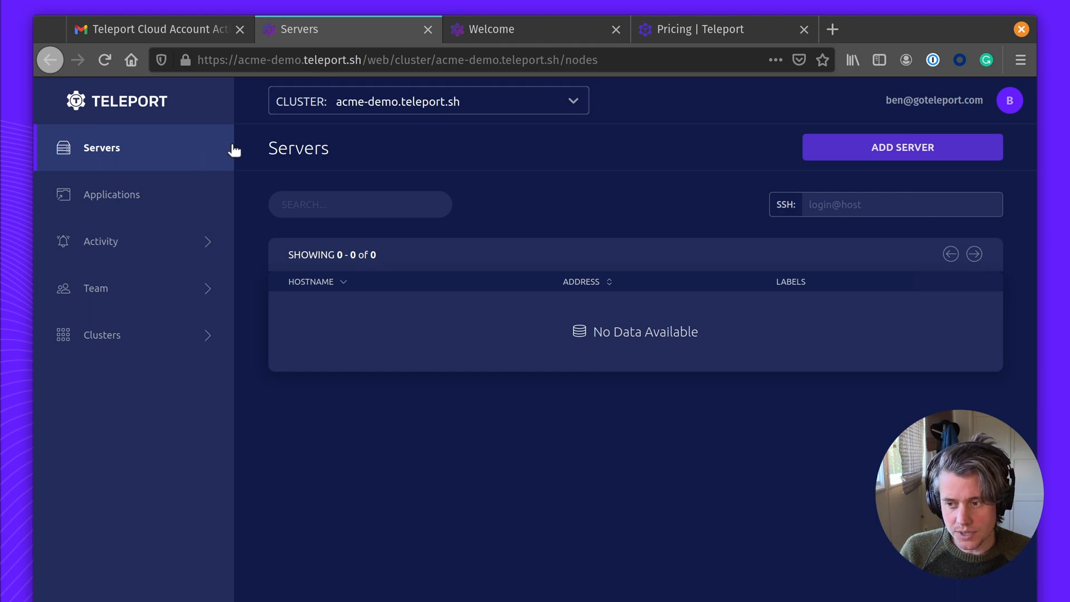